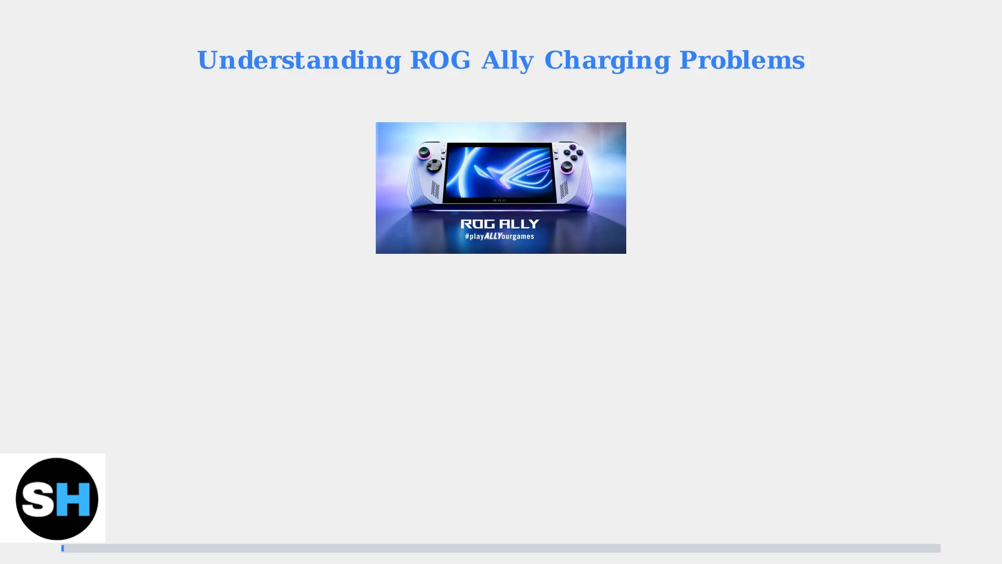
key(Right)
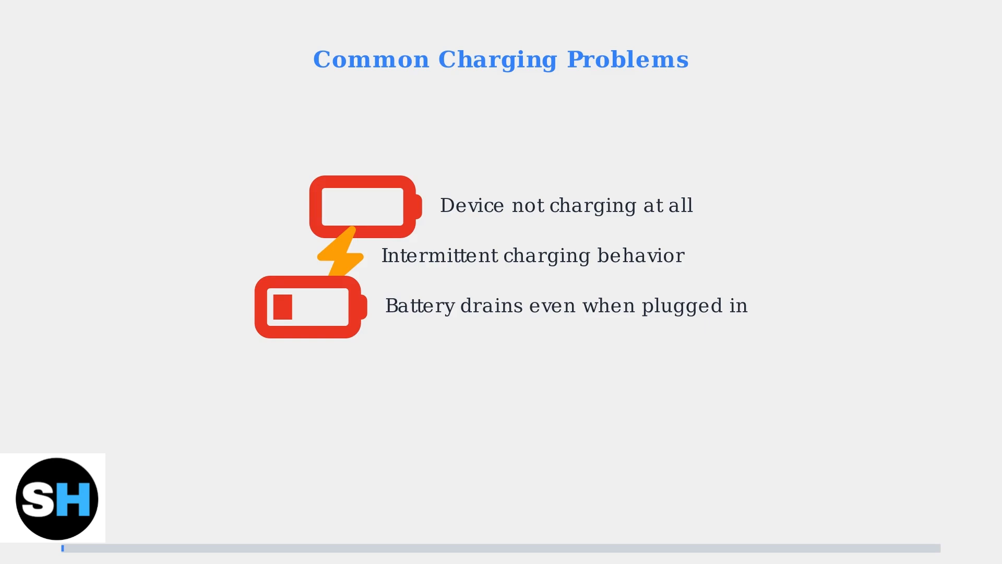
key(Right)
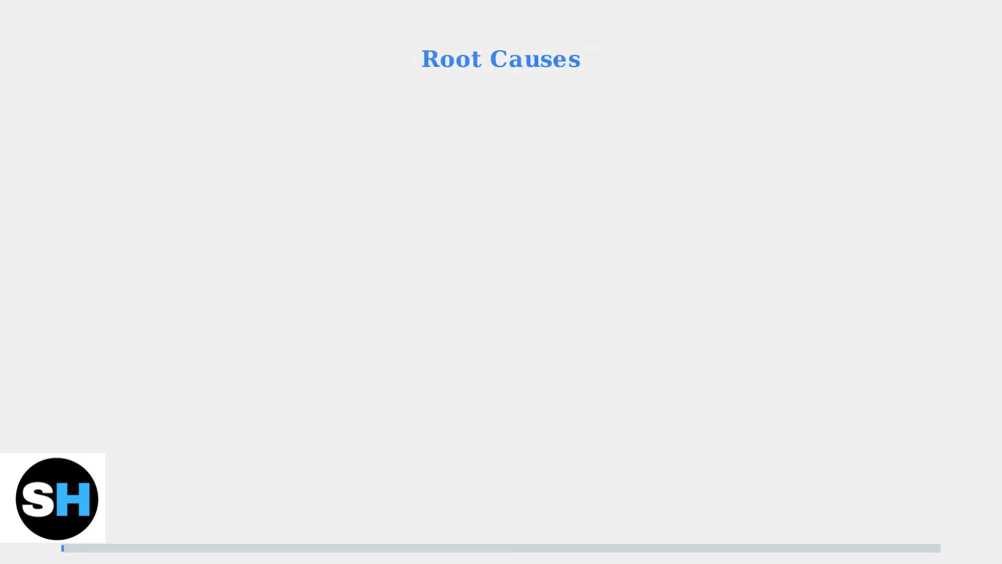